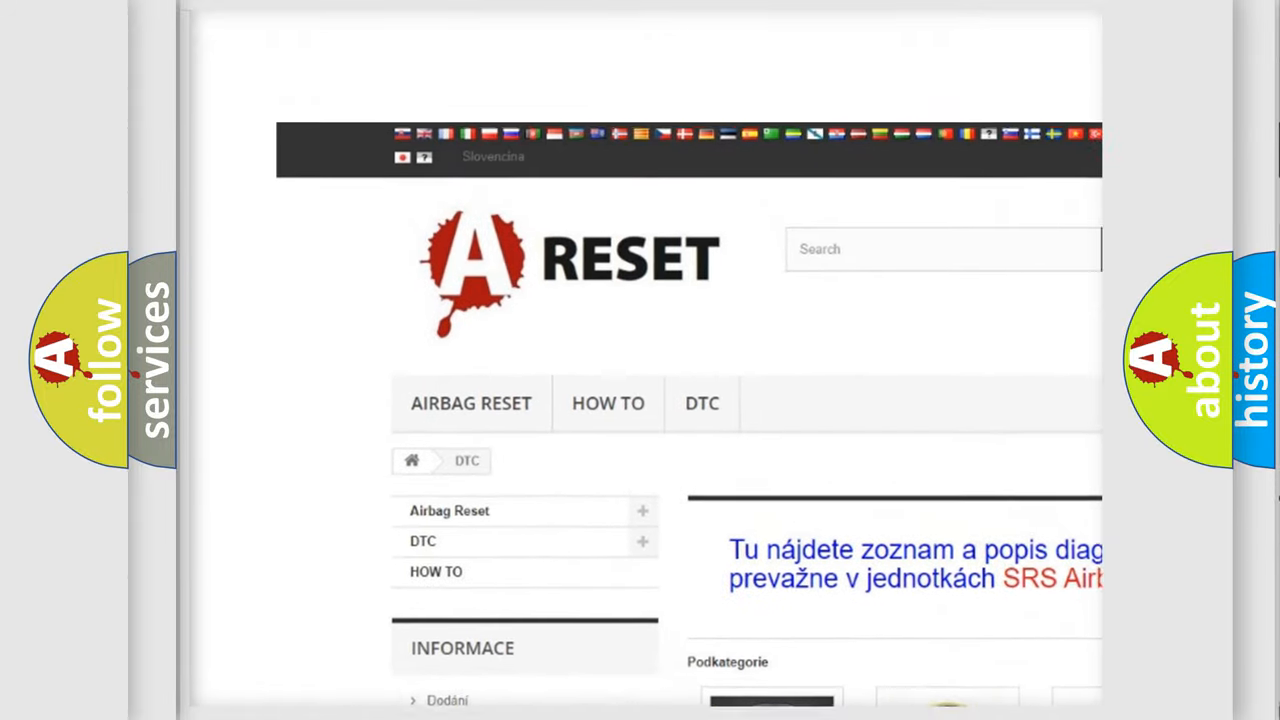
- Choose FORD DTC from the catalog of car makes and browse its list of fault codes
{"action": "scroll", "scroll_direction": "up", "scroll_amount": 3}
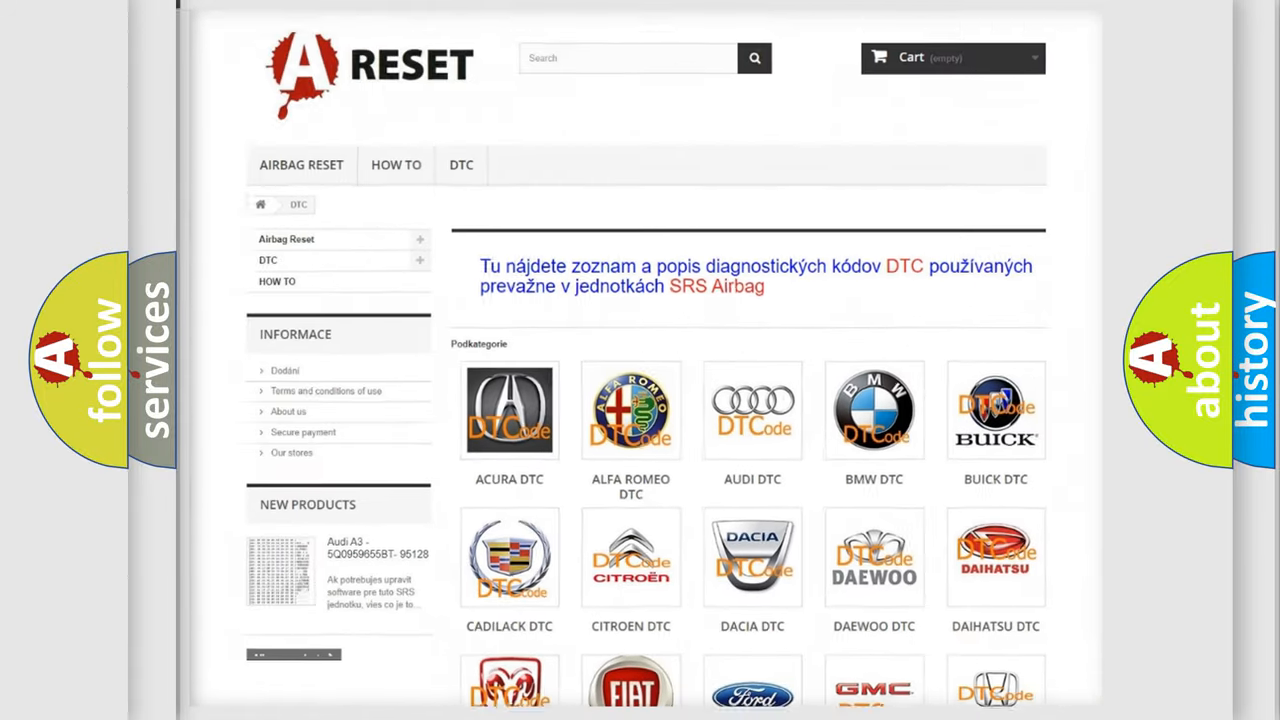
{"action": "scroll", "scroll_direction": "down", "scroll_amount": 3}
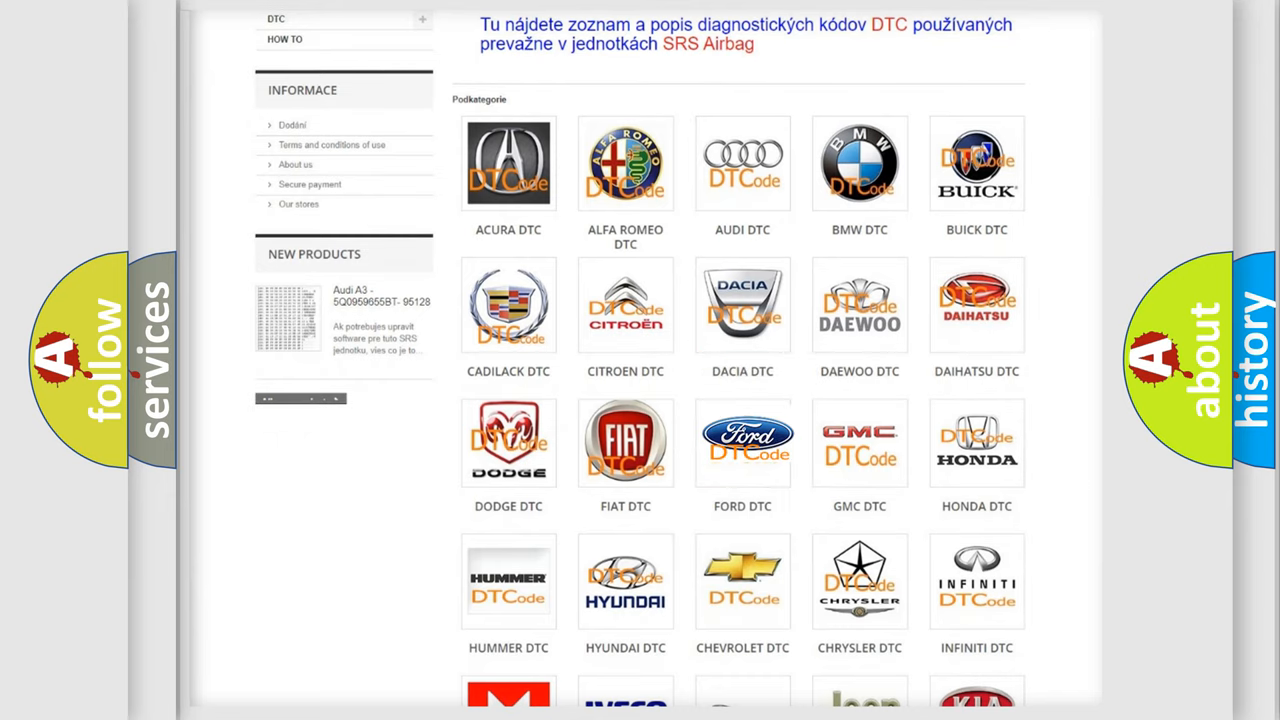
{"action": "left_click", "coordinate": [742, 442]}
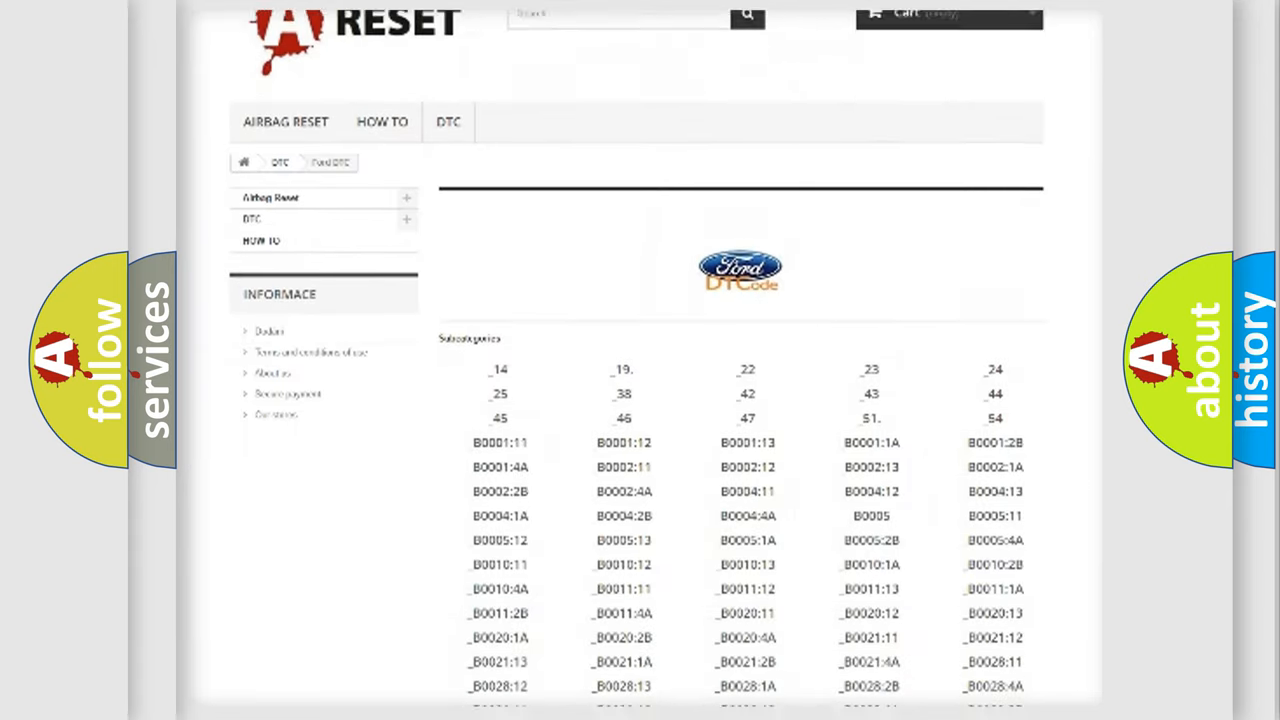
{"action": "scroll", "scroll_direction": "down", "scroll_amount": 3}
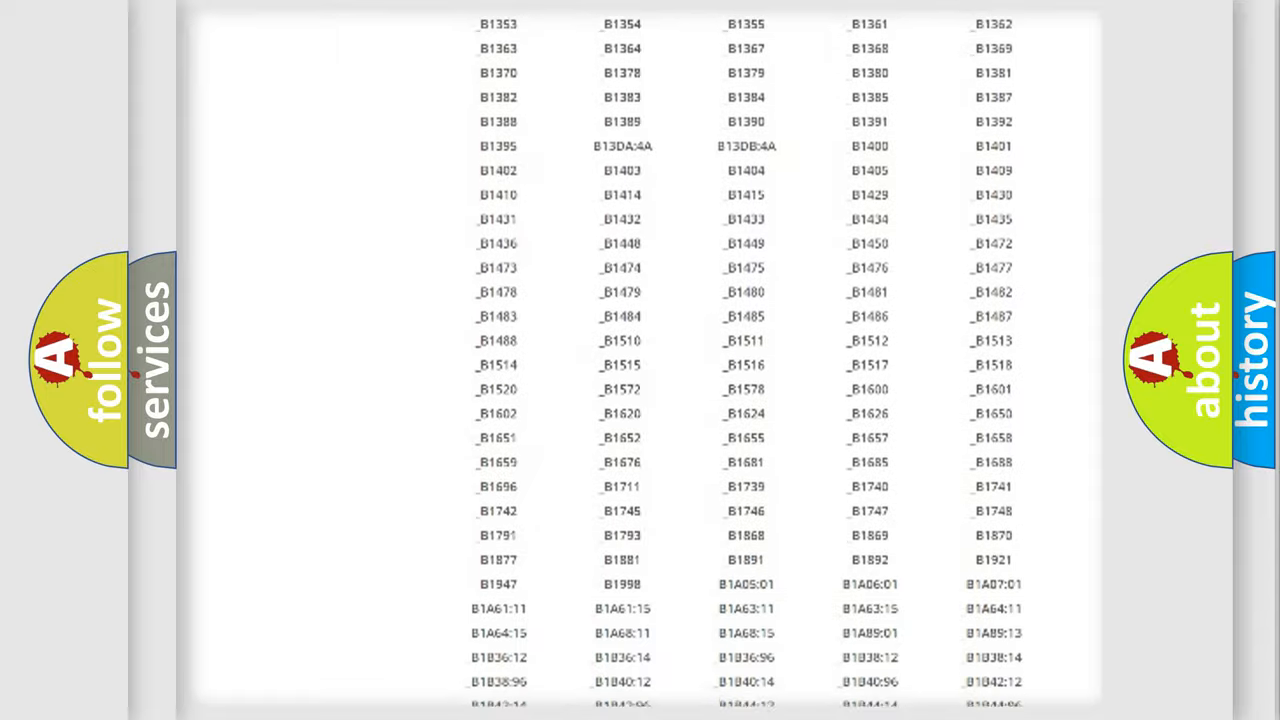
{"action": "scroll", "scroll_direction": "up", "scroll_amount": 3}
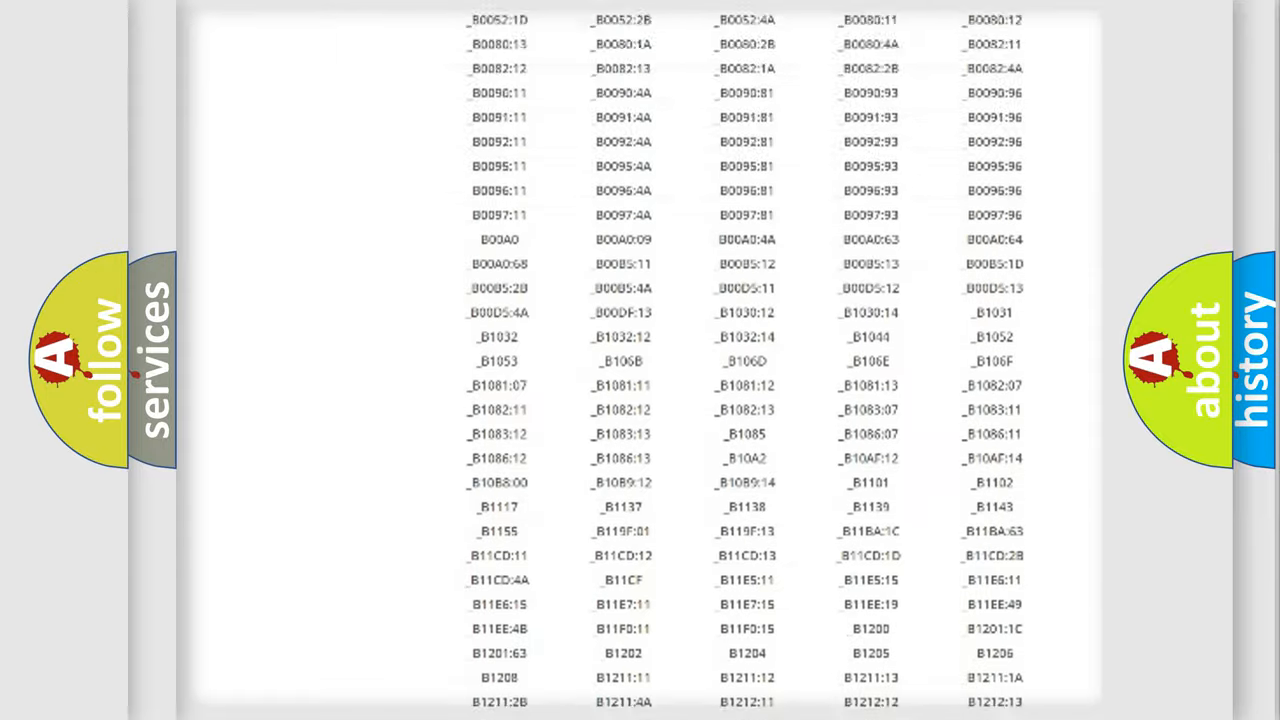
{"action": "scroll", "scroll_direction": "up", "scroll_amount": 3}
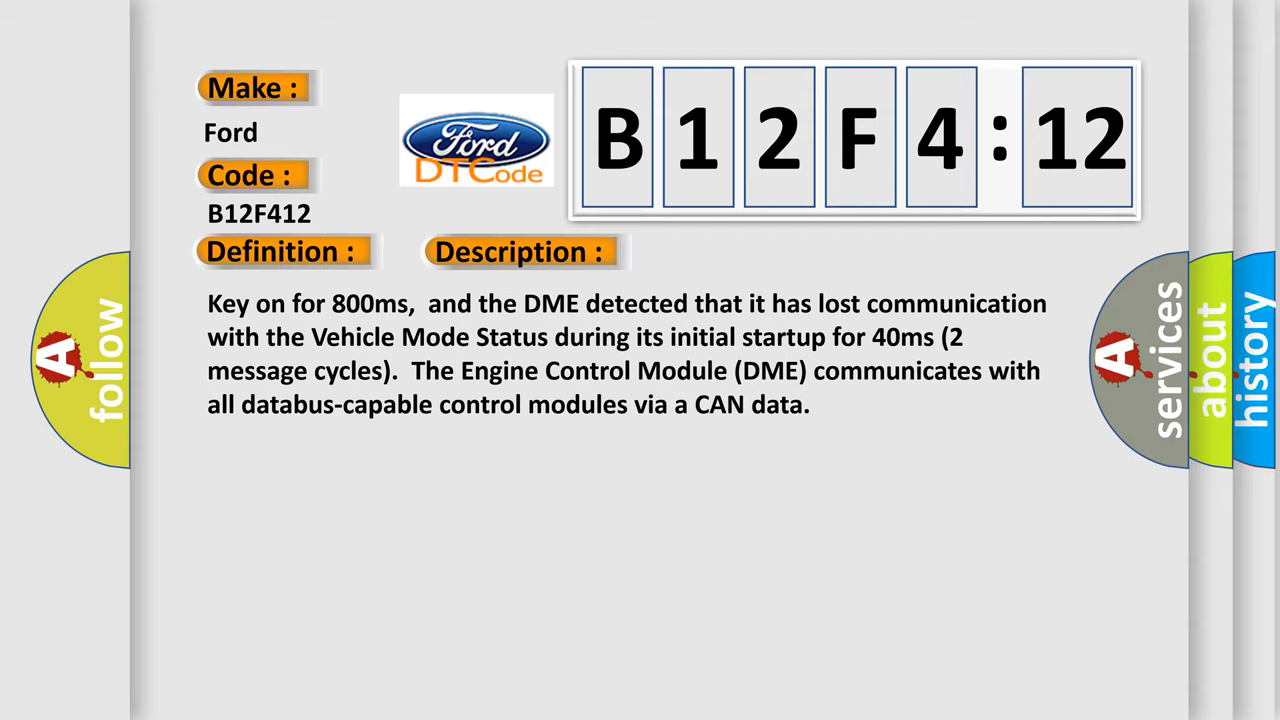
- Reveal the Cause section: failed DME, faulty CAN-bus terminal resistance, shorted data wires, short to battery
{"action": "left_click", "coordinate": [736, 252]}
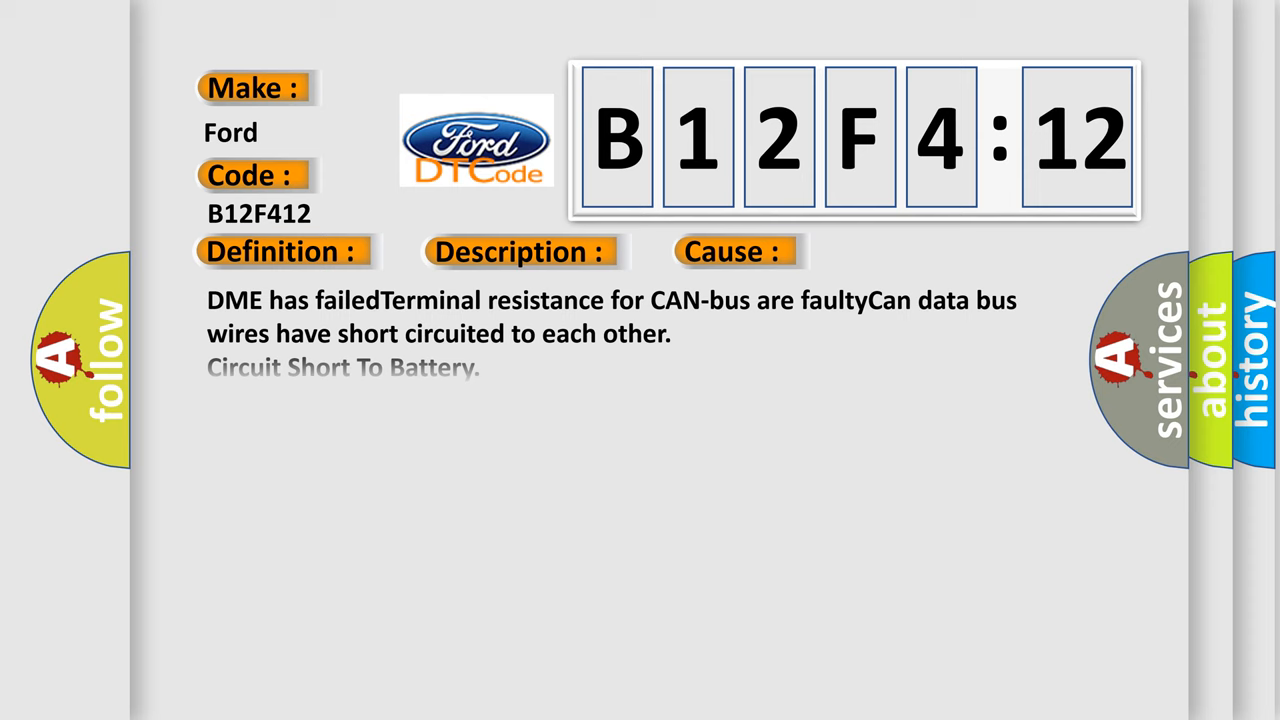